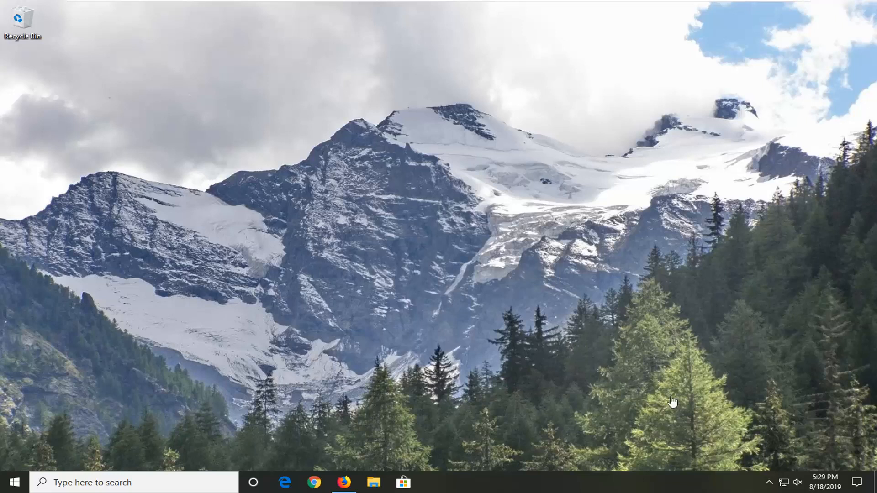
mouse_move(830, 485)
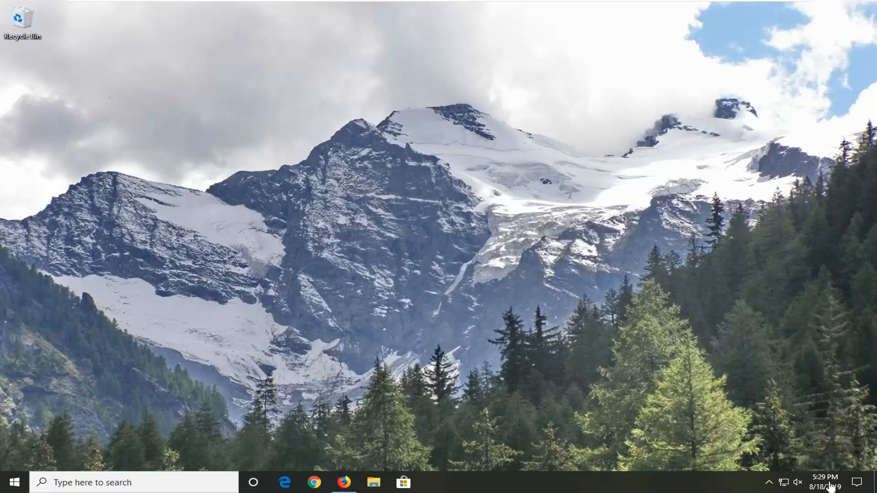
mouse_move(629, 358)
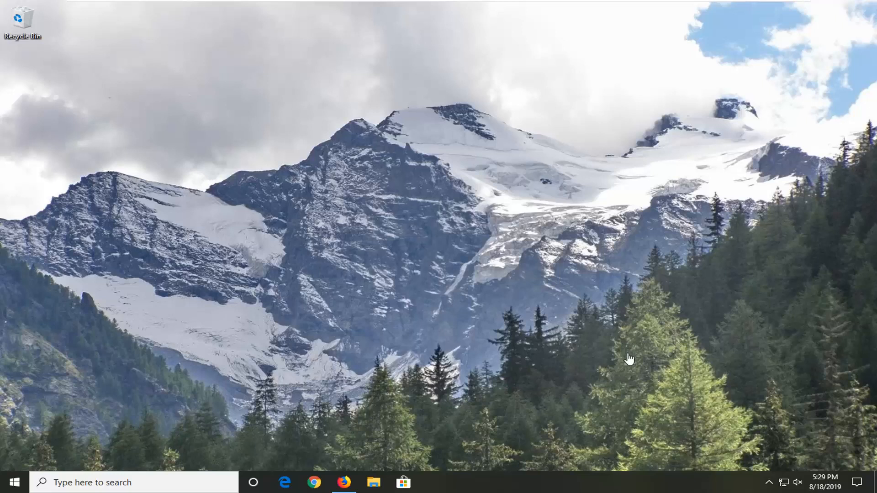
mouse_move(575, 254)
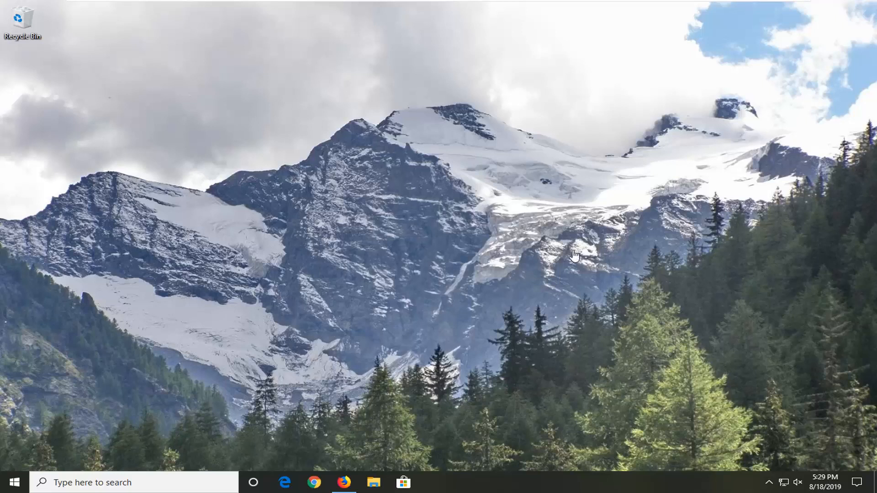
mouse_move(298, 463)
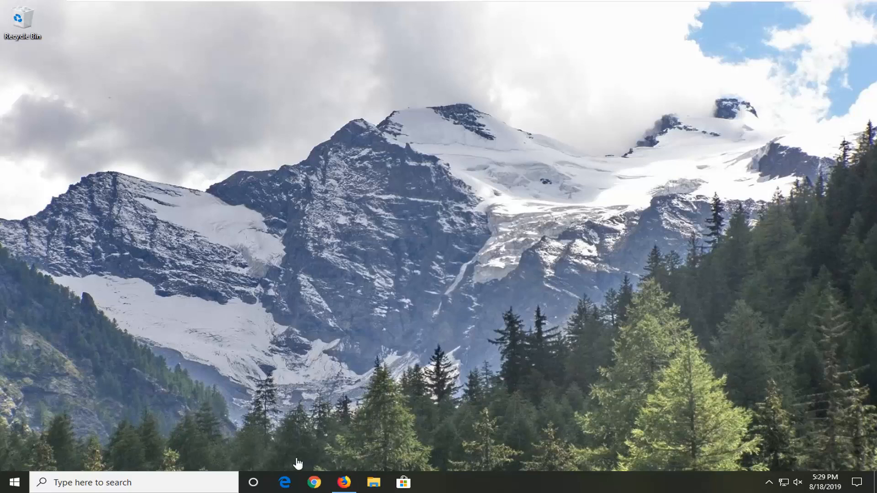
mouse_move(358, 475)
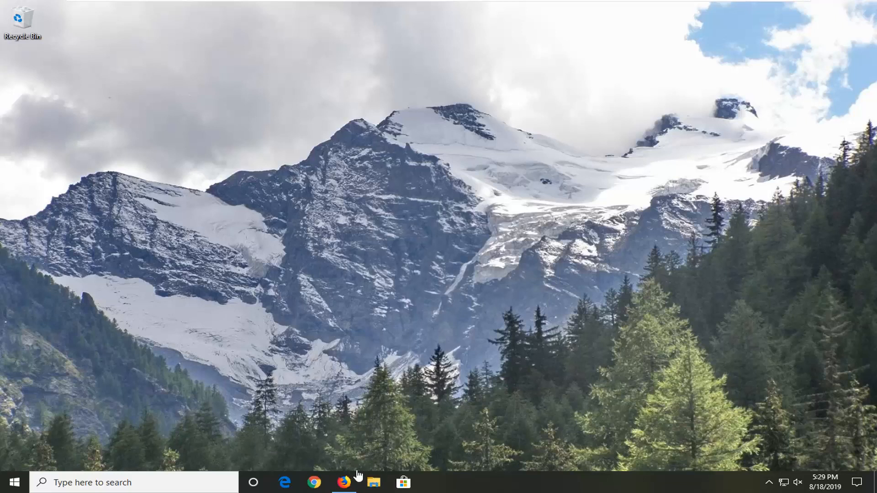
mouse_move(356, 458)
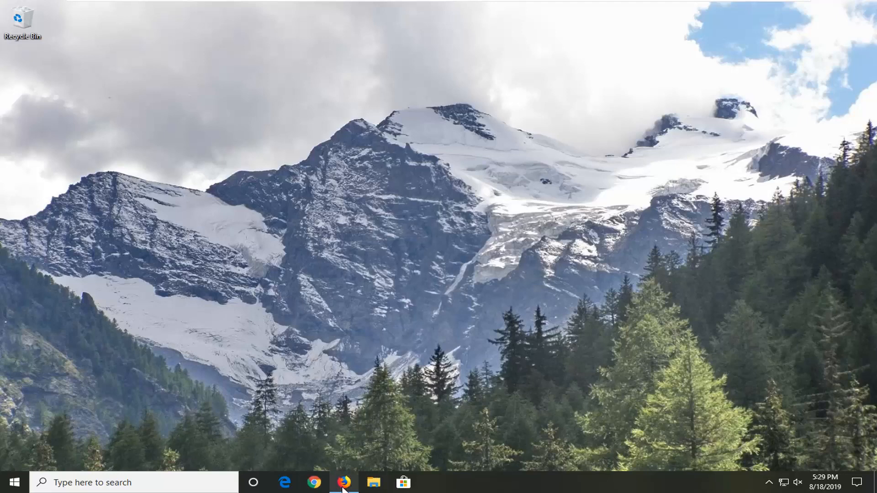
Step: Bring up Firefox and enter about:config in the address bar
left_click(344, 482)
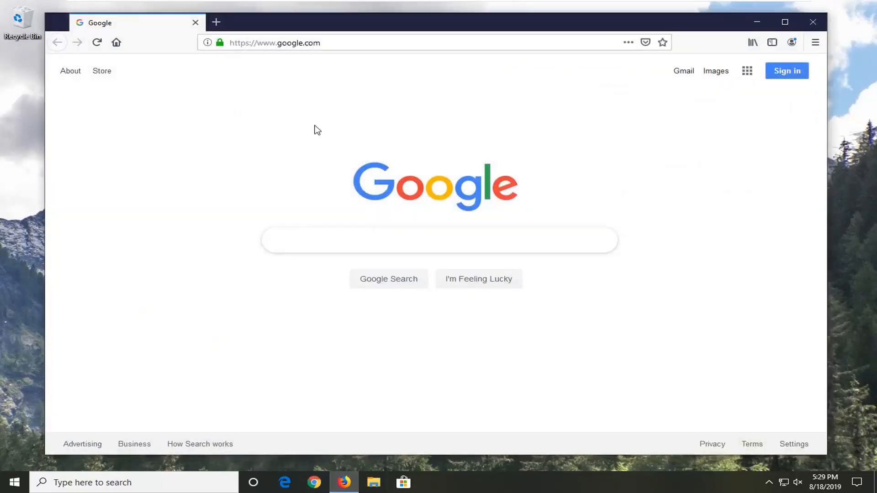
left_click(335, 42)
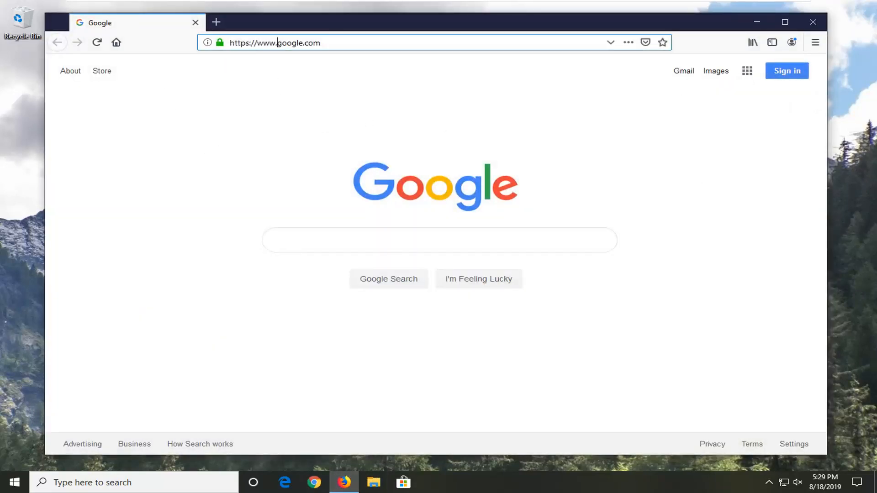
type("about:config")
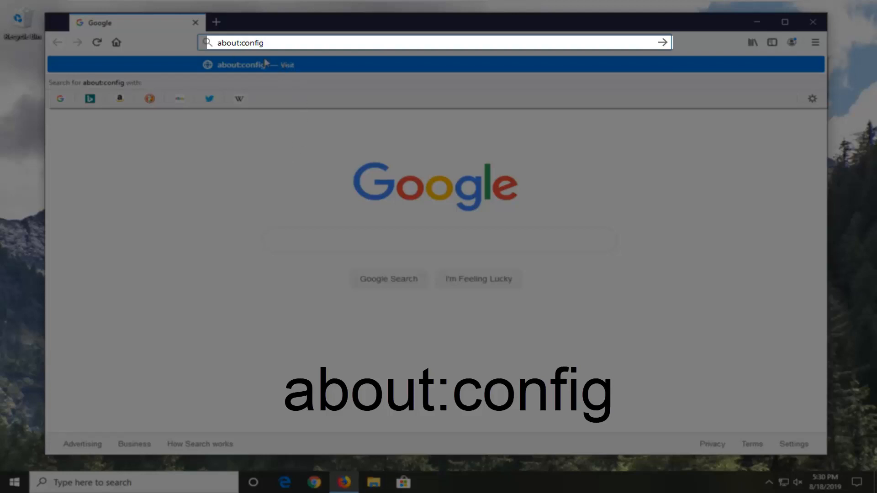
Step: Load about:config and accept the risk warning to reveal the preferences
key("Enter")
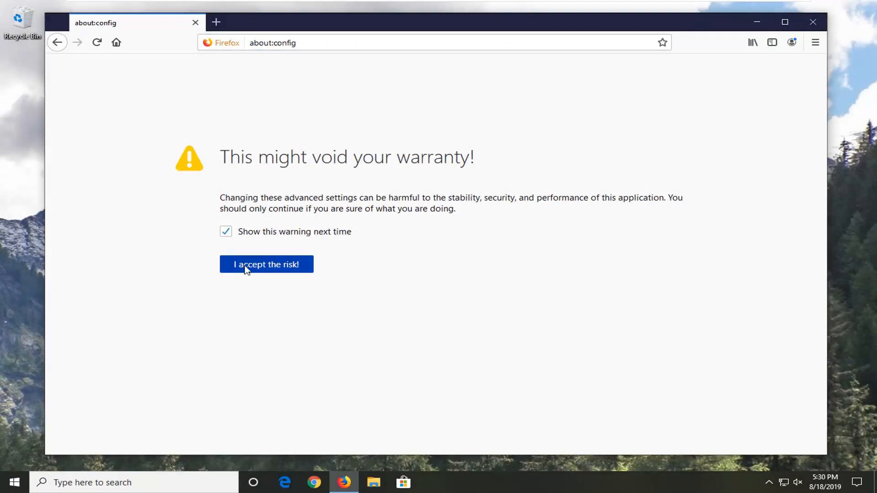
left_click(267, 264)
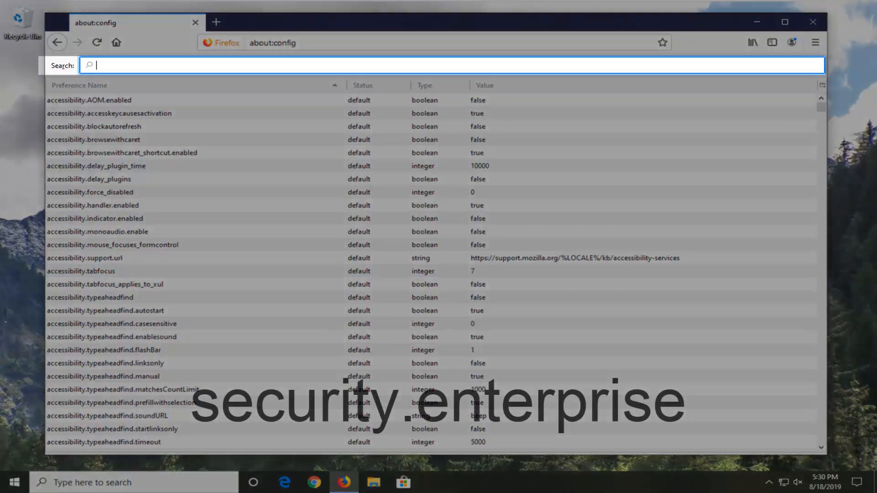
Step: Filter preferences by 'security' and toggle security.enterprise_roots.enabled to true
type("security.enterprise")
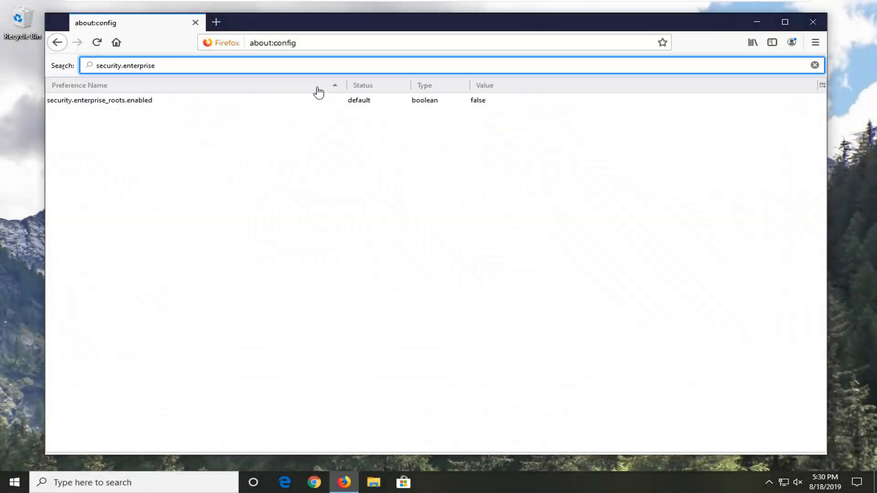
right_click(100, 100)
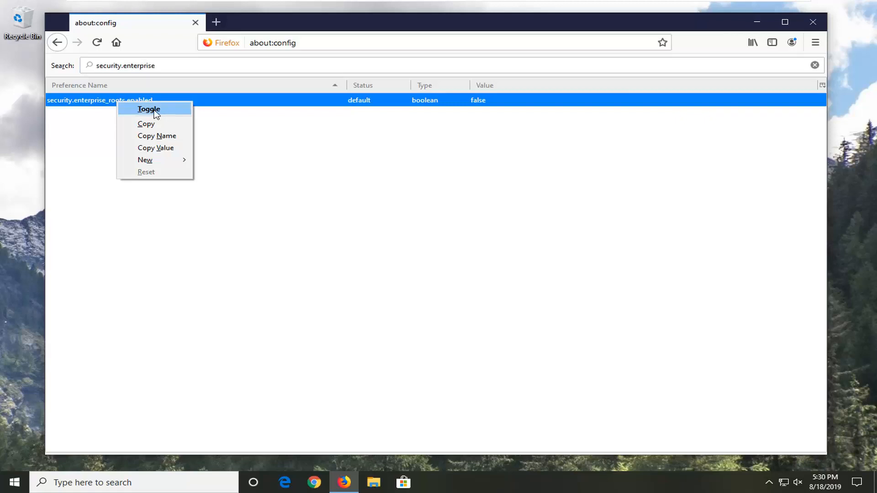
left_click(149, 109)
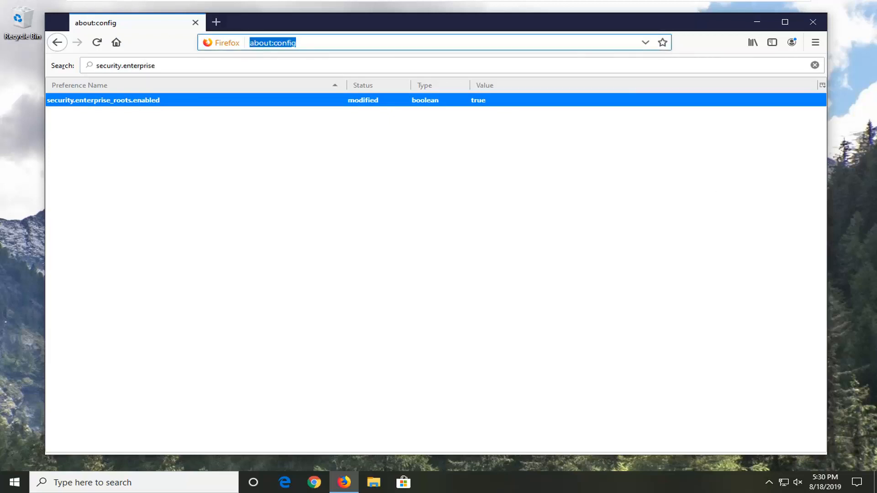
Step: Visit wikipedia.com from the address bar
type("wikipedia.com")
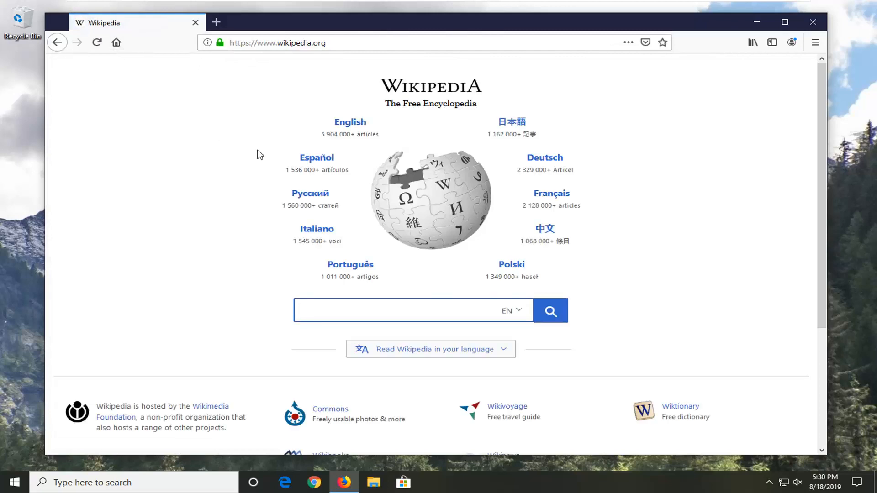
mouse_move(812, 22)
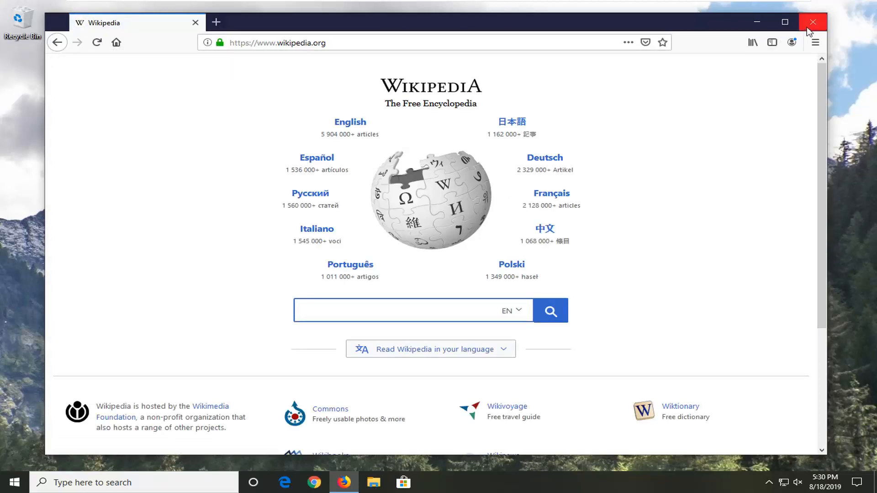